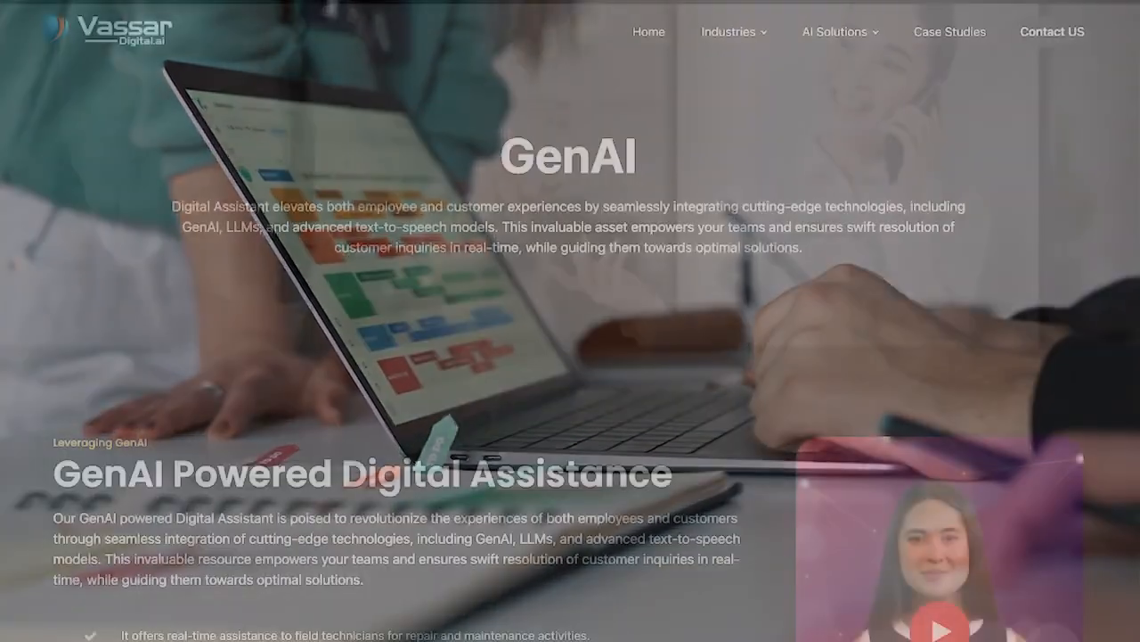
Step: Scroll down the GenAI page past Digital Assistance and AI Powered Co-pilot to Data Insights Co-Pilot
scroll("down", 3)
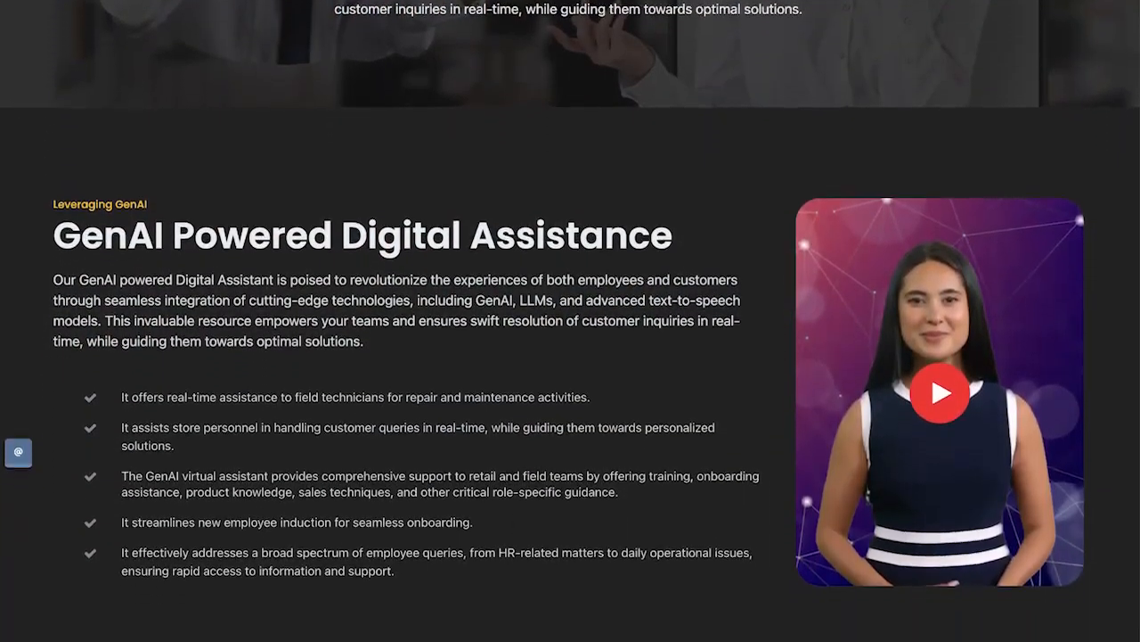
scroll("down", 3)
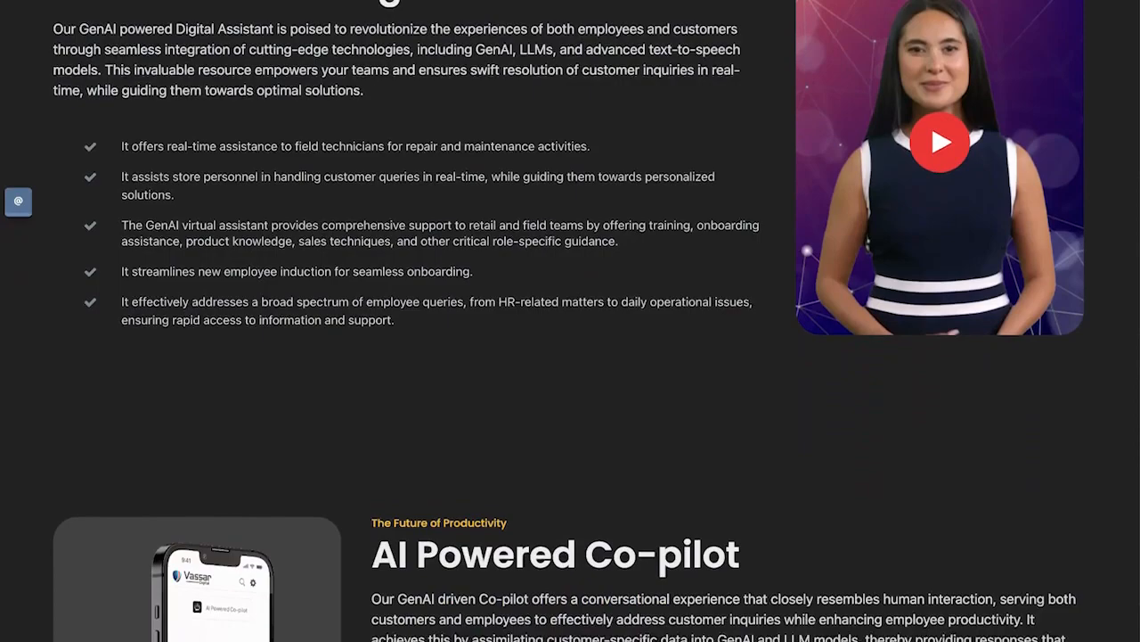
scroll("down", 3)
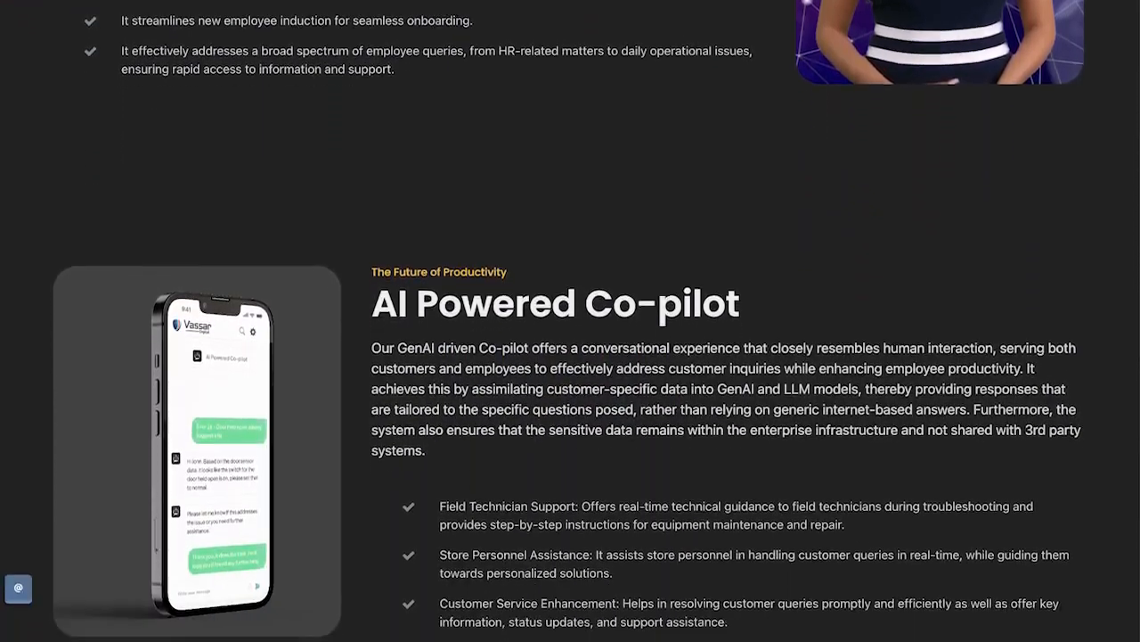
scroll("down", 3)
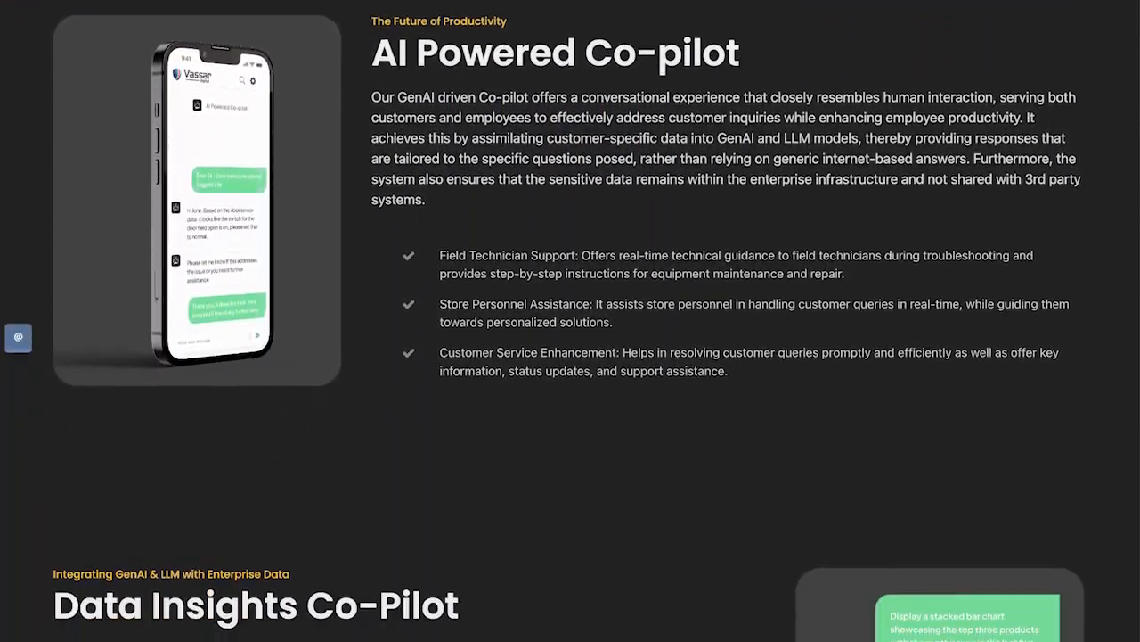
scroll("down", 3)
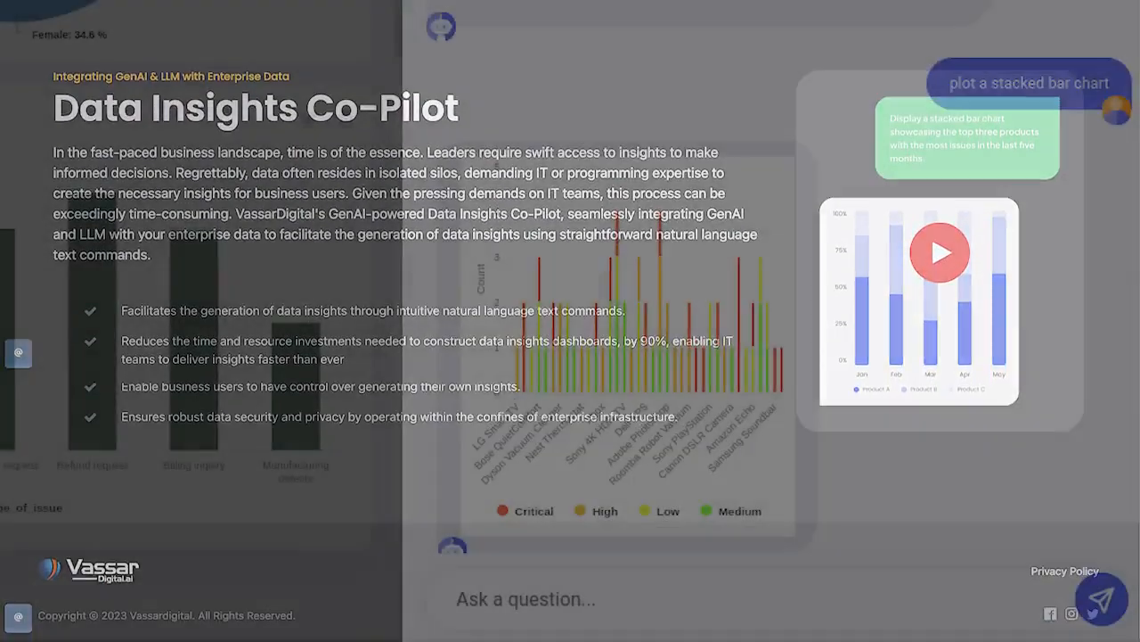
scroll("down", 3)
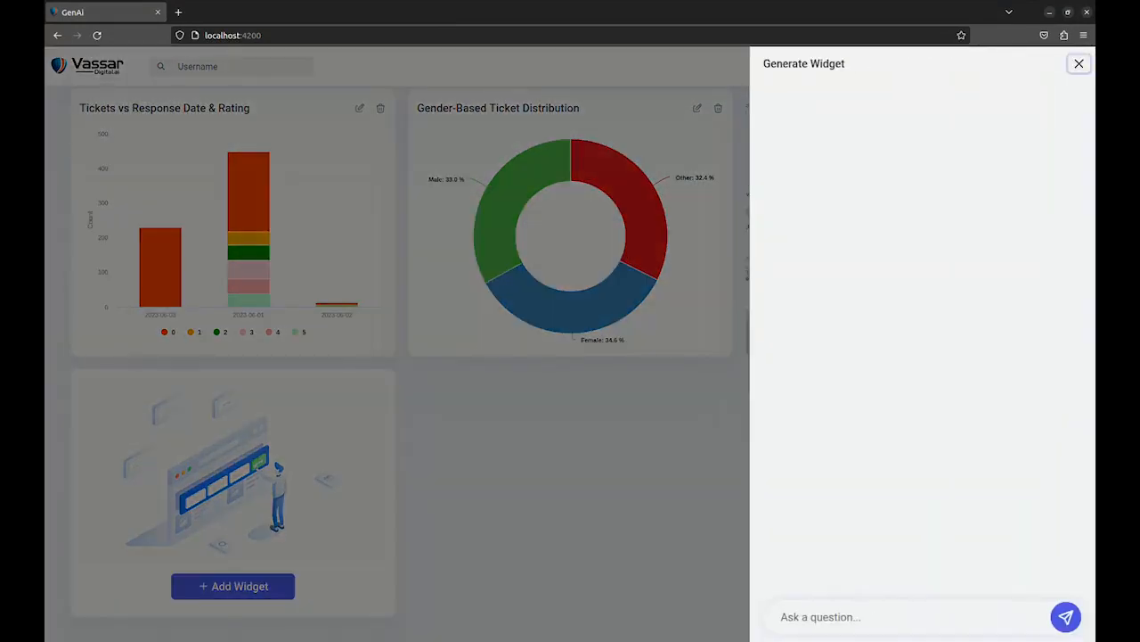
Step: Ask 'show me the products with most issues in the last month' to get a product count table
type("show me the")
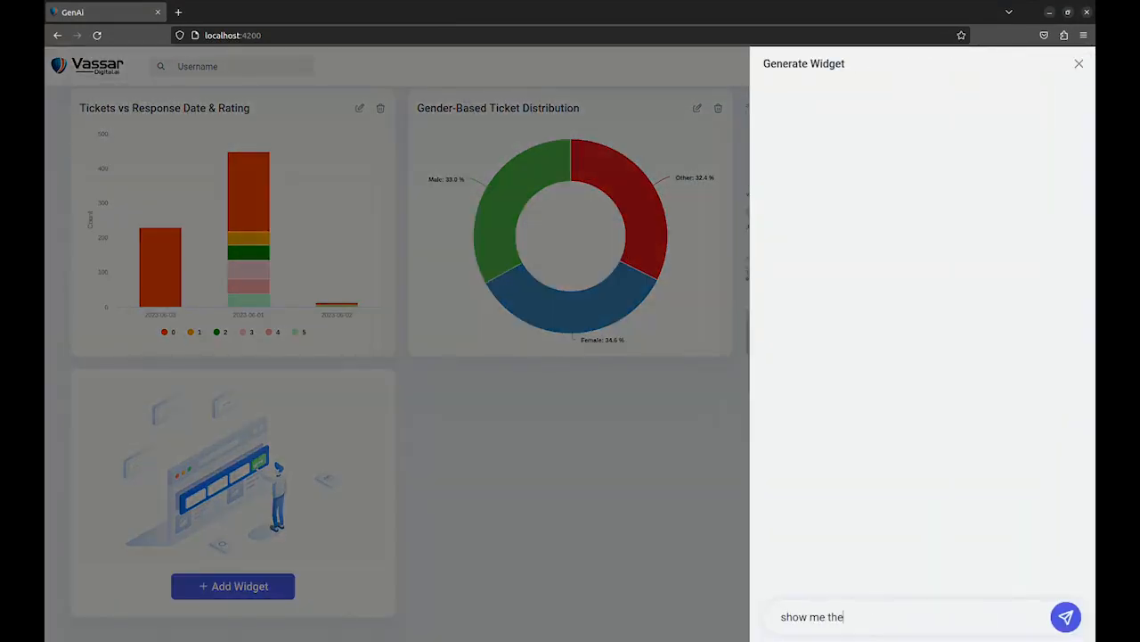
type("products with the most")
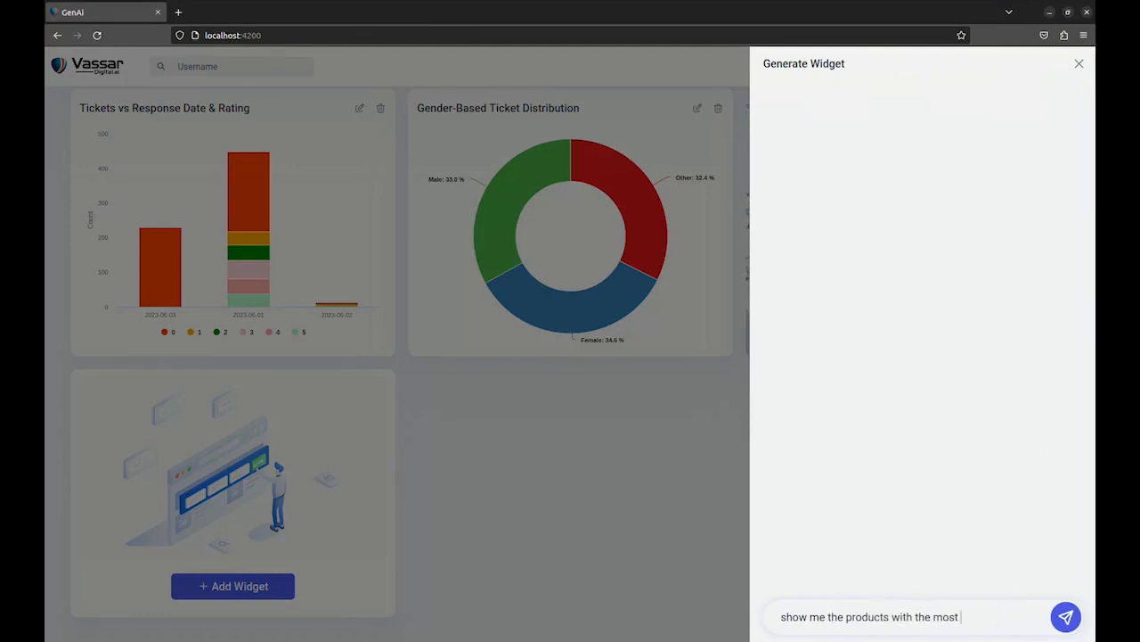
type("issues in the")
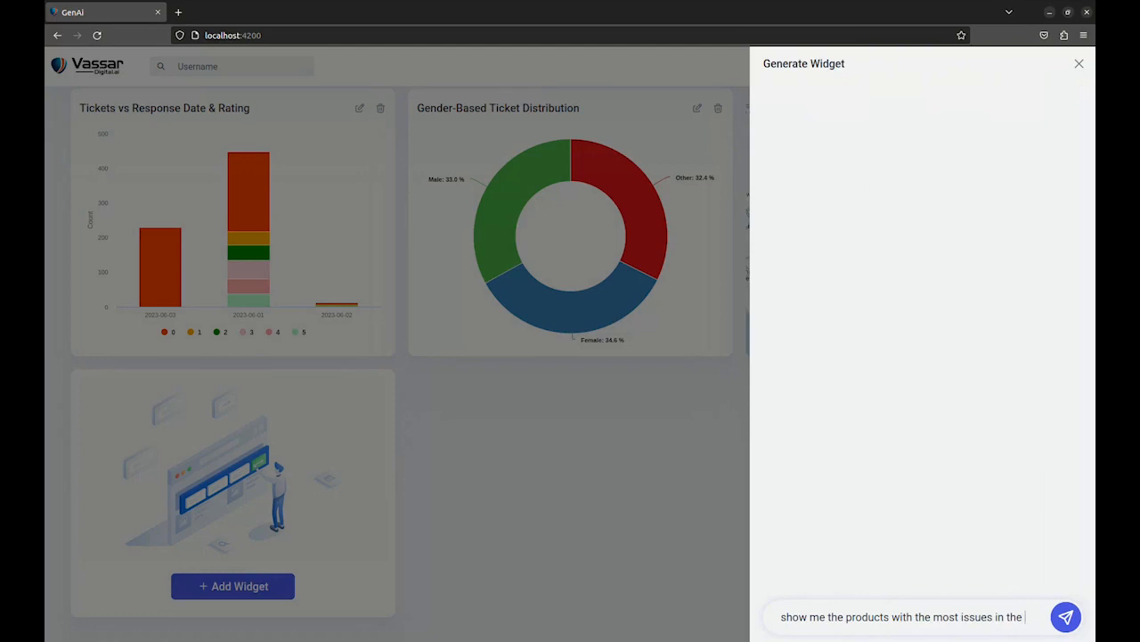
left_click(1065, 616)
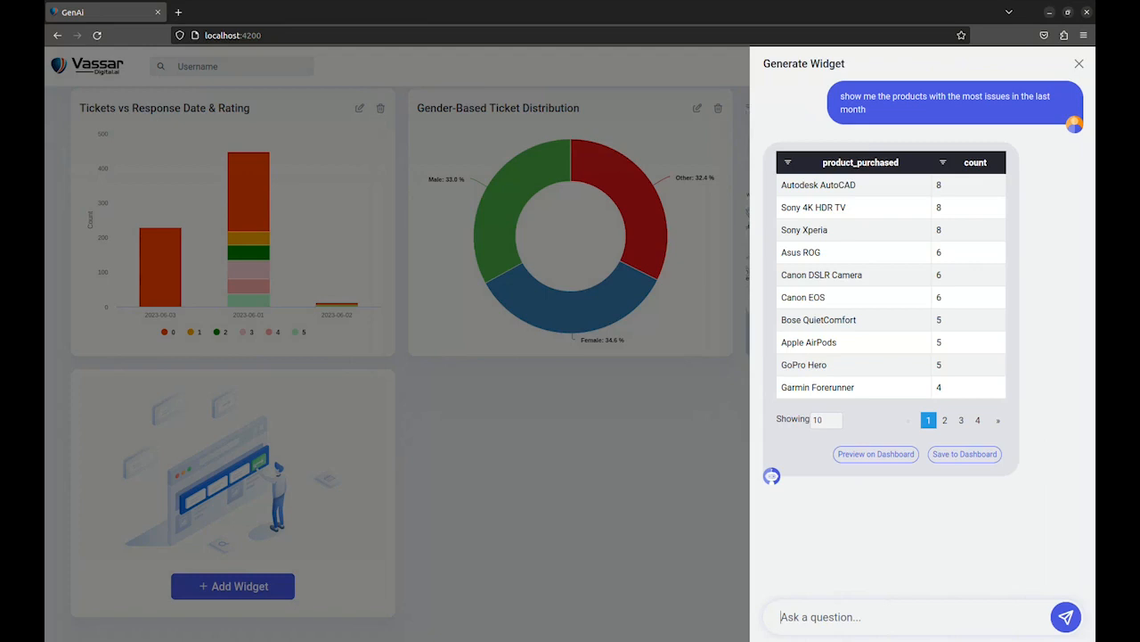
Step: Ask to 'sort issues based on priority', getting products with ticket priority and counts
type("sort")
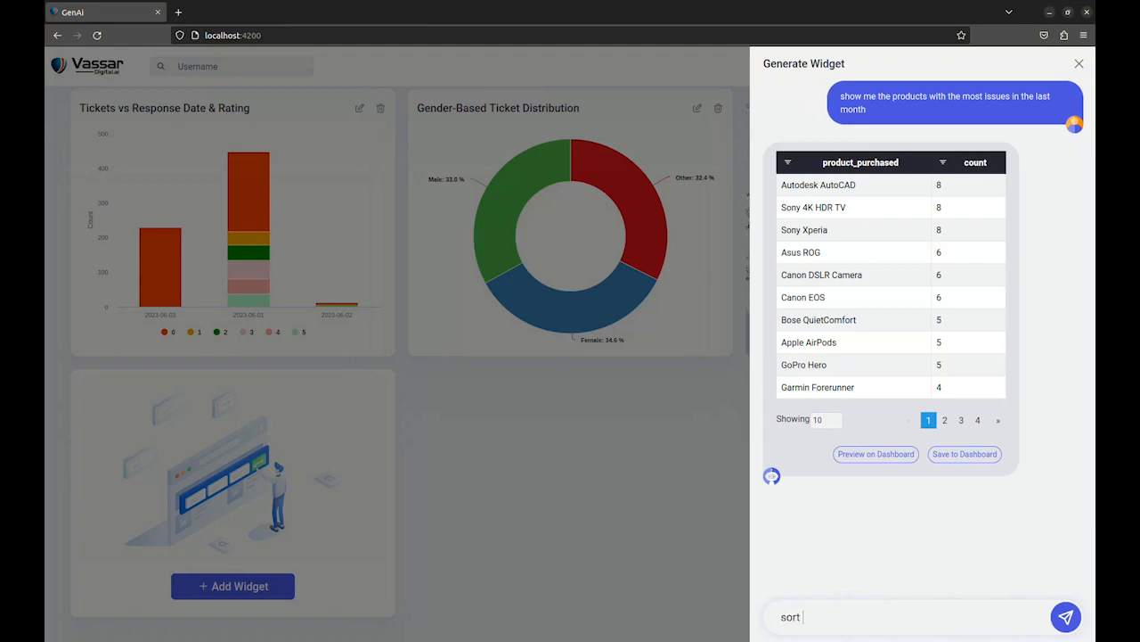
type("issues")
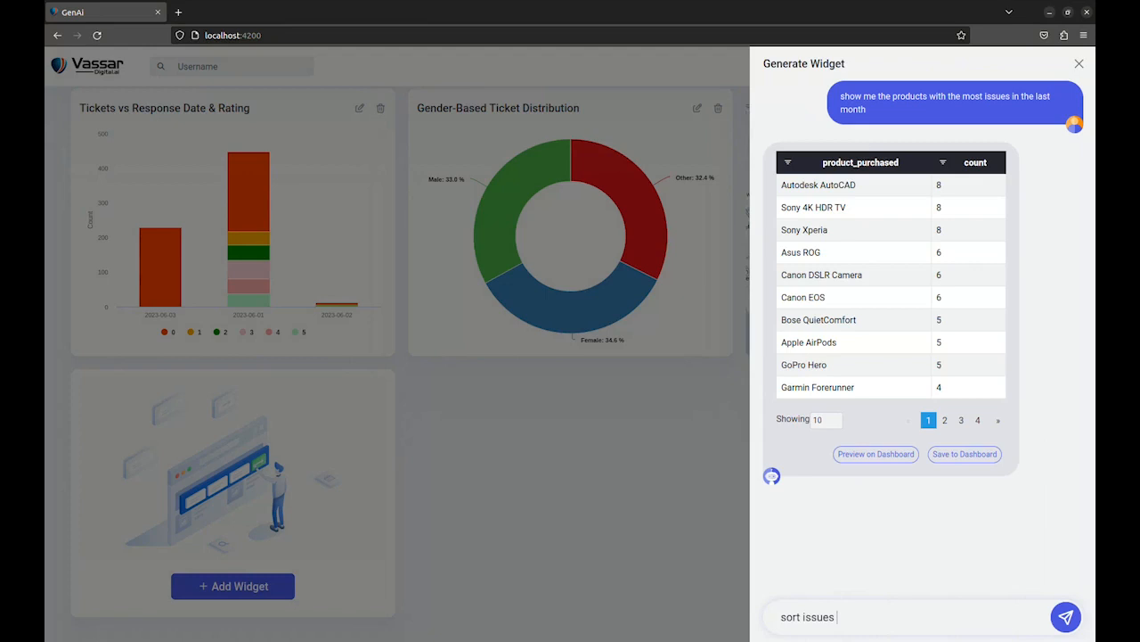
type("based on priori")
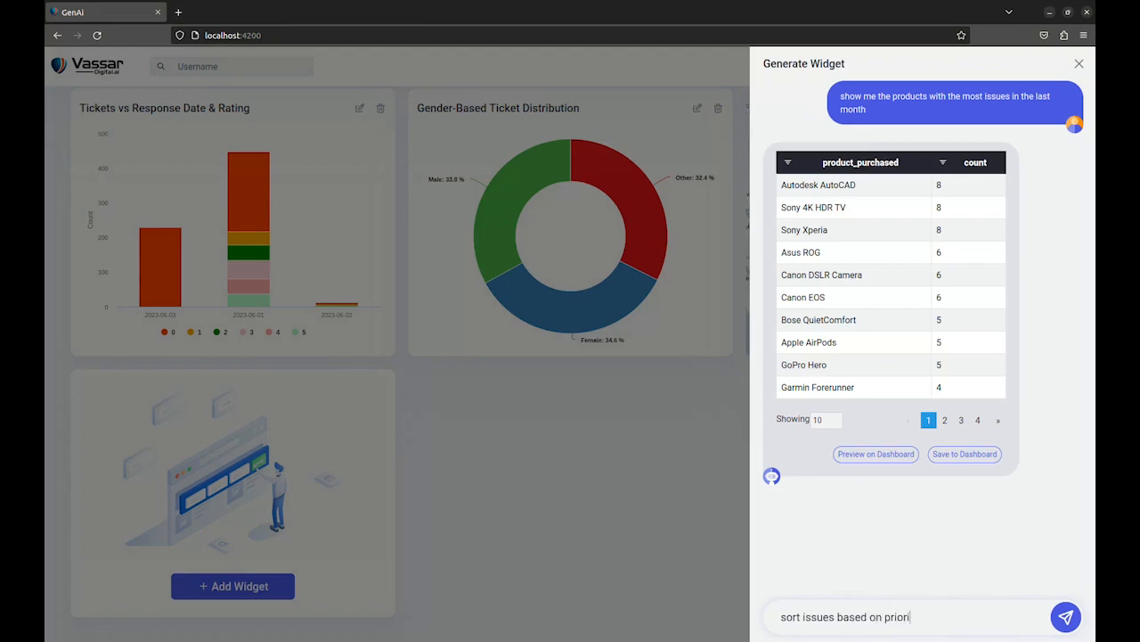
left_click(1065, 616)
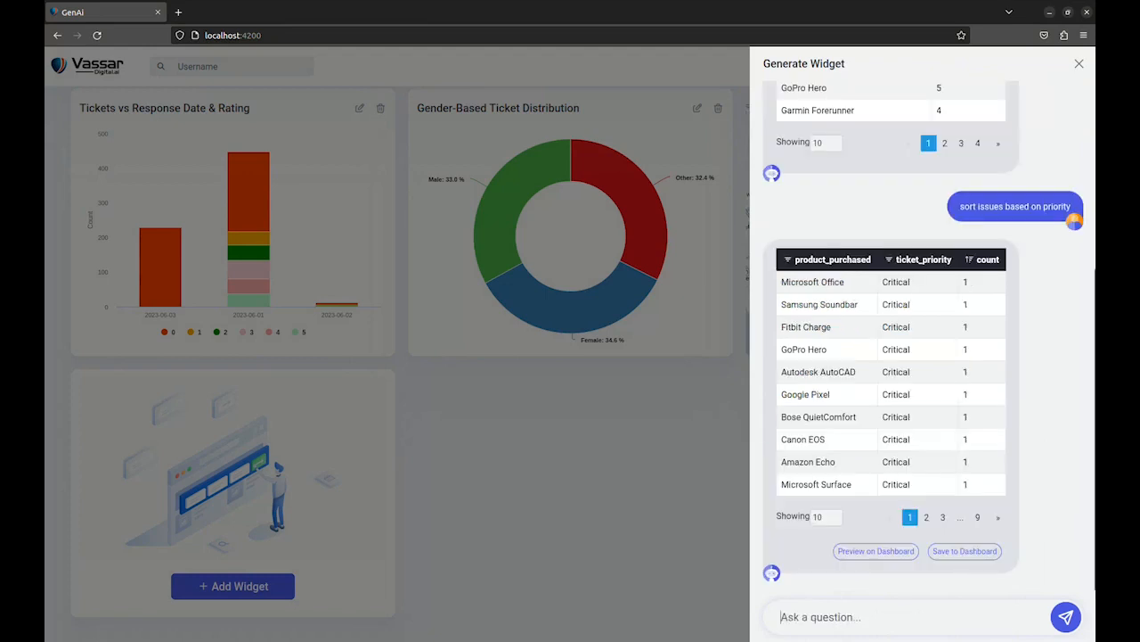
Step: Ask to 'show me ones which has manufacturing issues', narrowing to manufacturing-issue products
type("s")
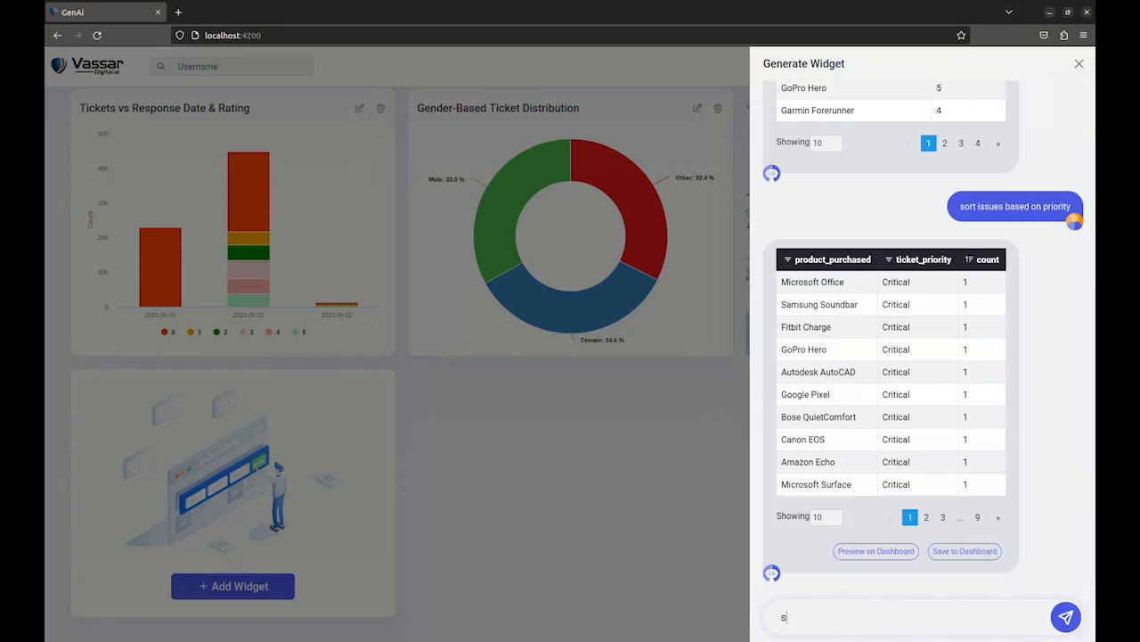
type("show me ones which has manufa")
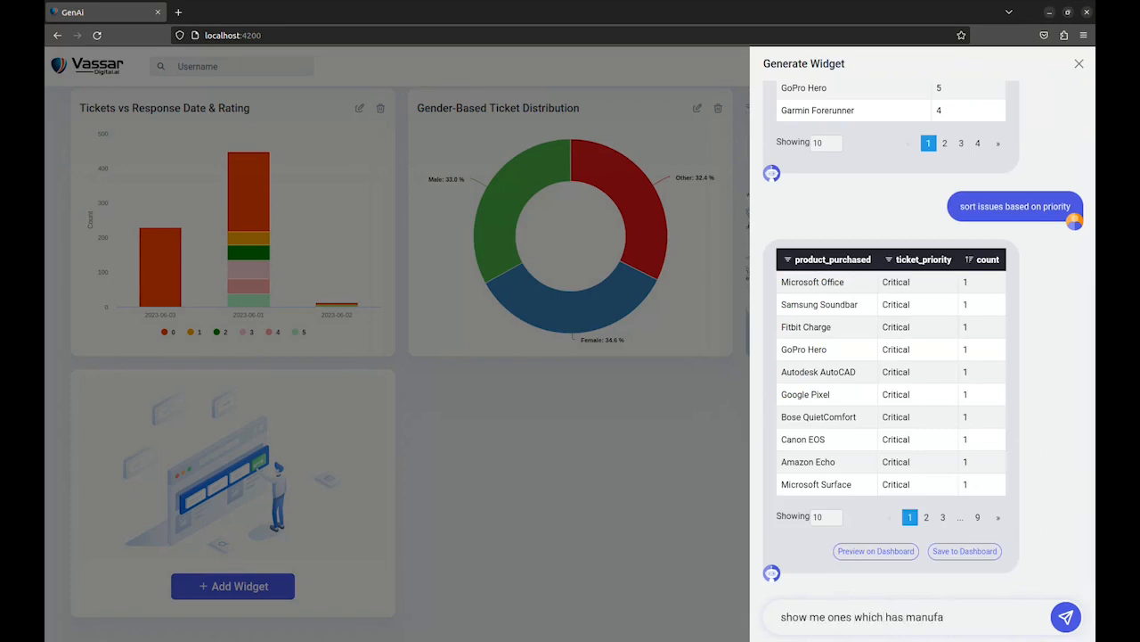
left_click(1066, 616)
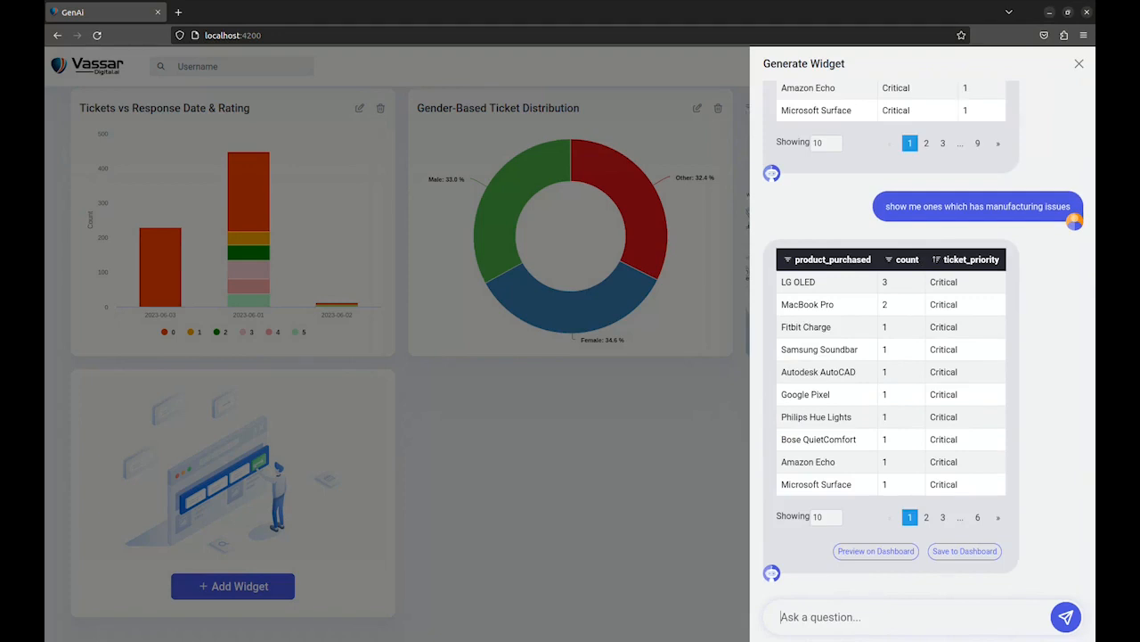
Step: Ask to plot a stacked bar chart of manufacturing issues by product and priority
type("plot a sta")
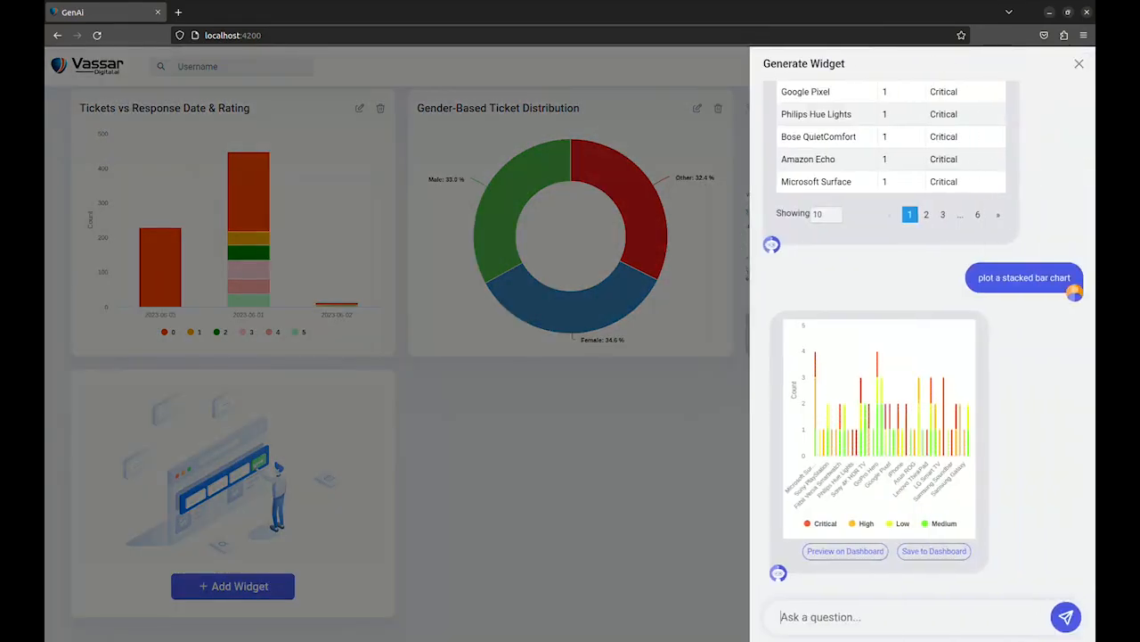
Step: Rename the chart to Product Manufacturing Issues Breakdown, save it, then request last month's product details table
type("change th")
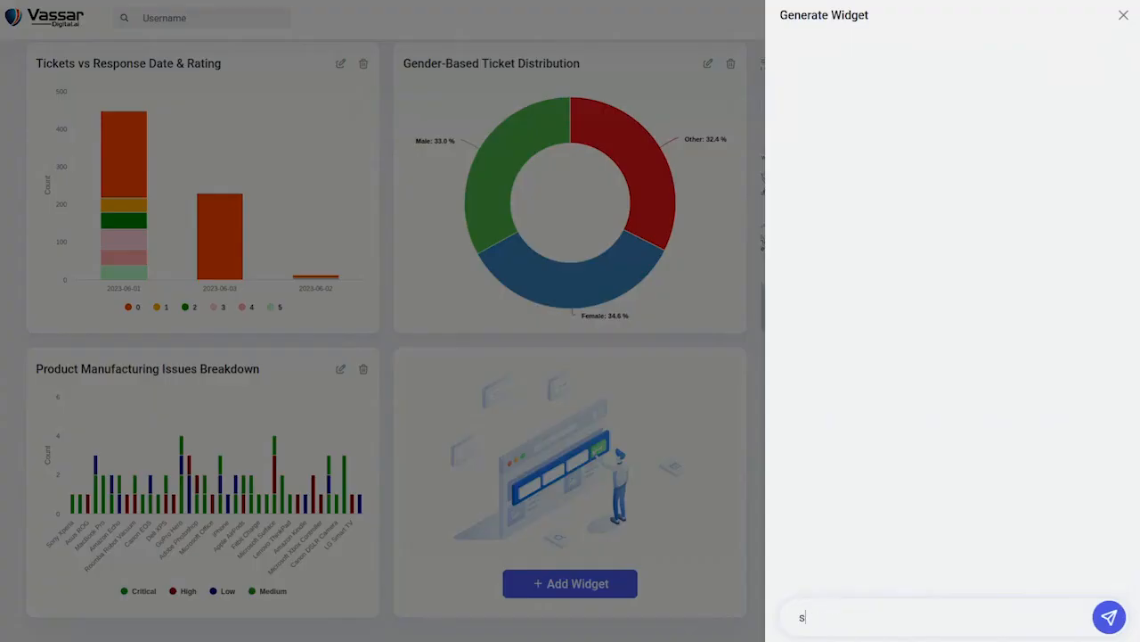
type("show details of the products from last month wi")
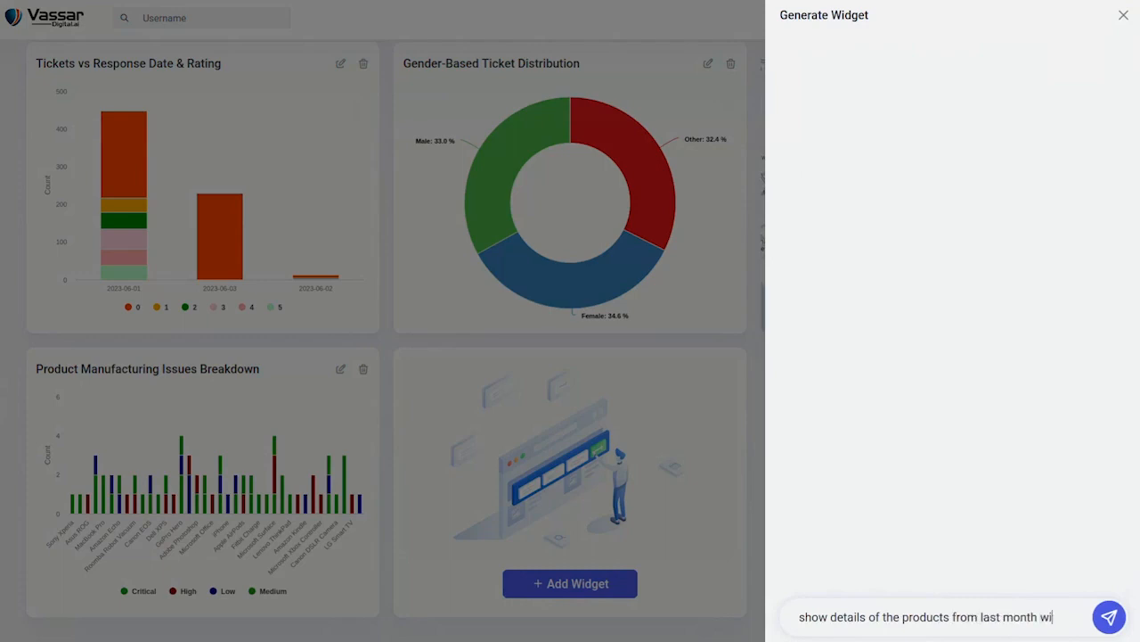
left_click(1108, 617)
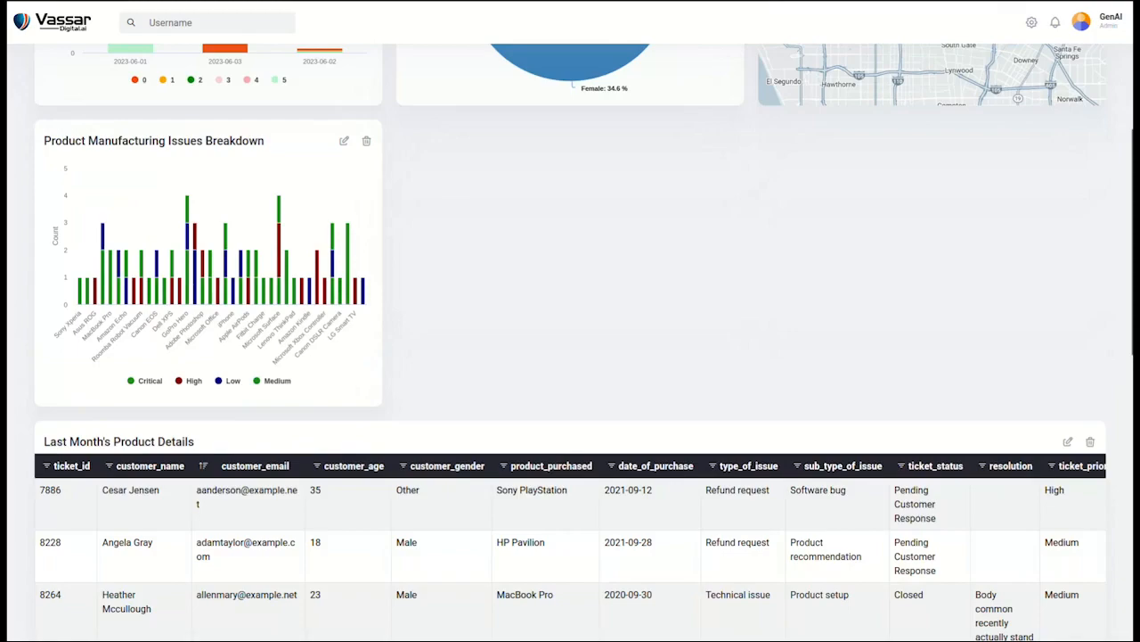
Step: Scroll through the Last Month's Product Details table down to its pagination
scroll("up", 3)
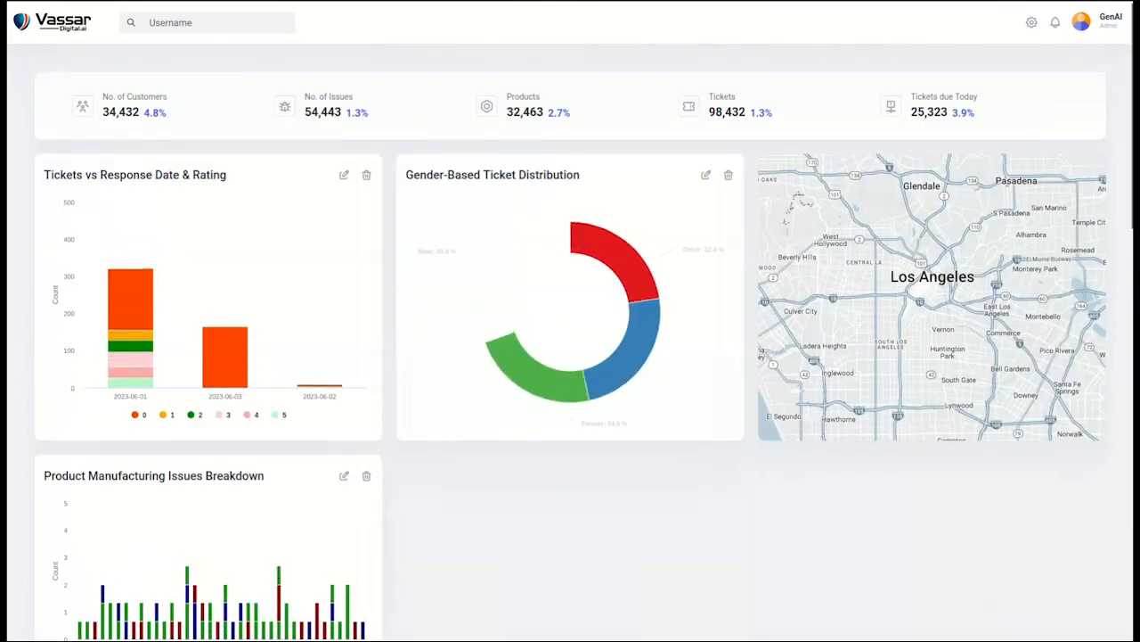
scroll("down", 3)
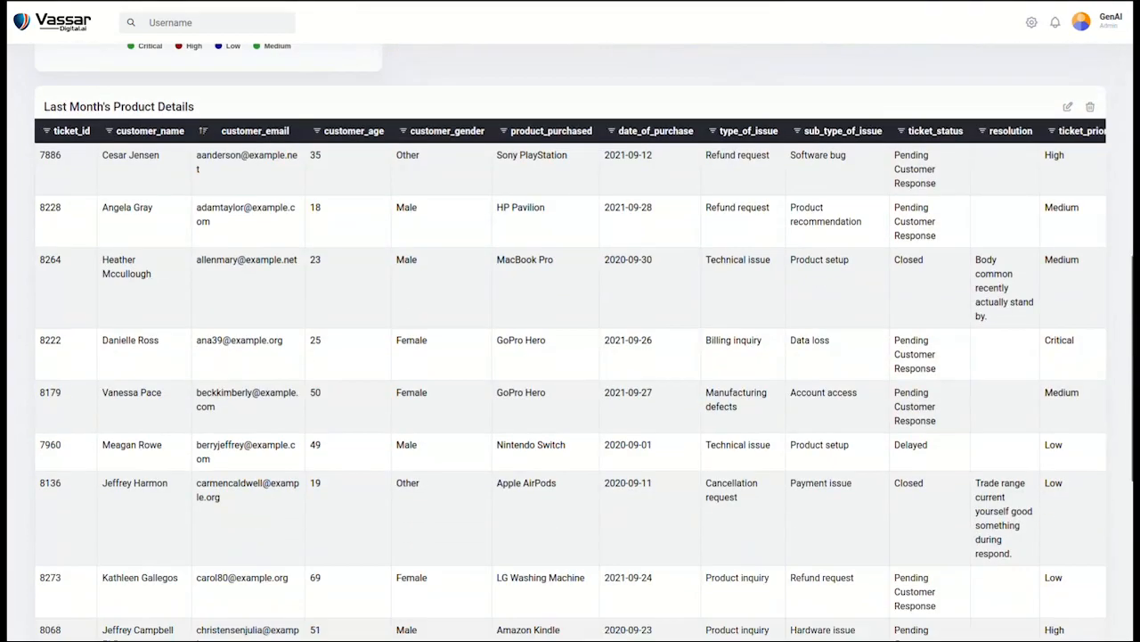
scroll("down", 3)
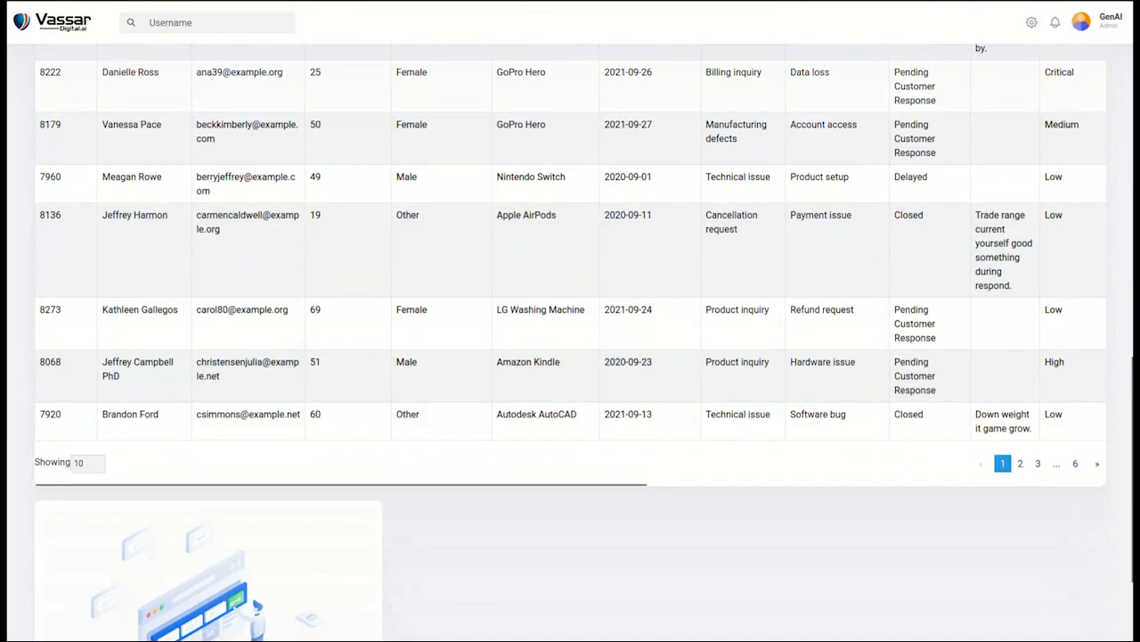